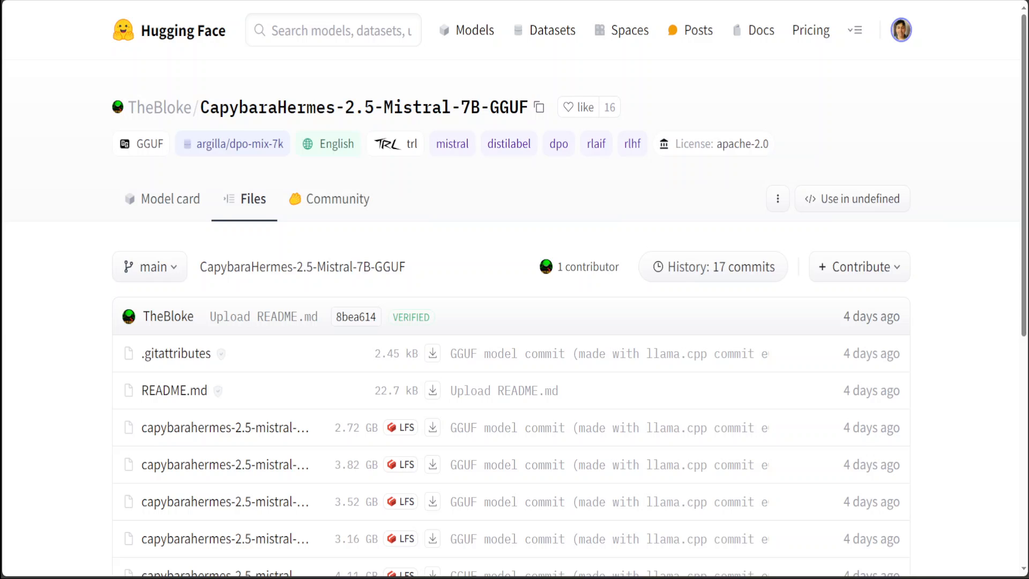
mouse_move(536, 220)
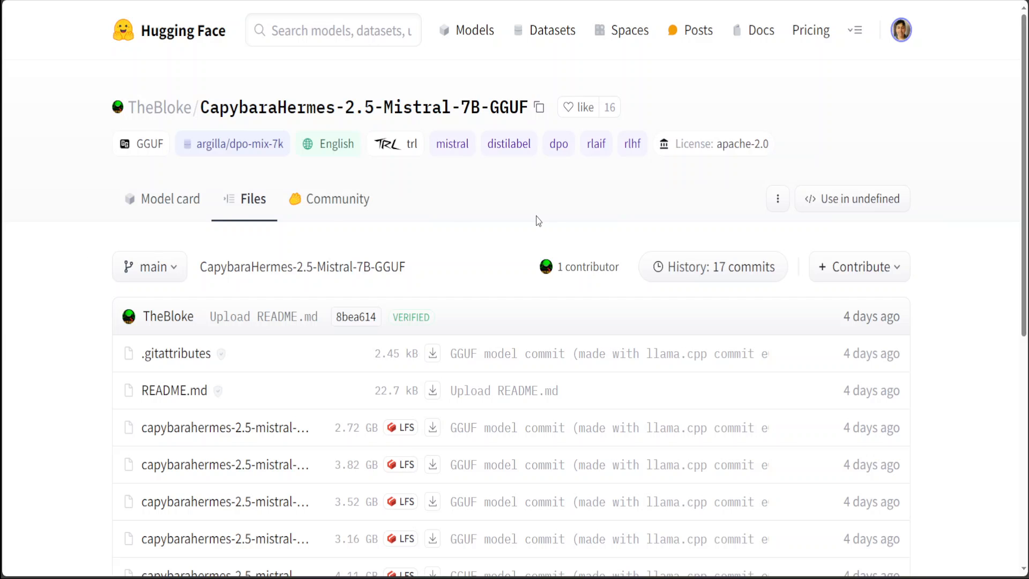
mouse_move(451, 144)
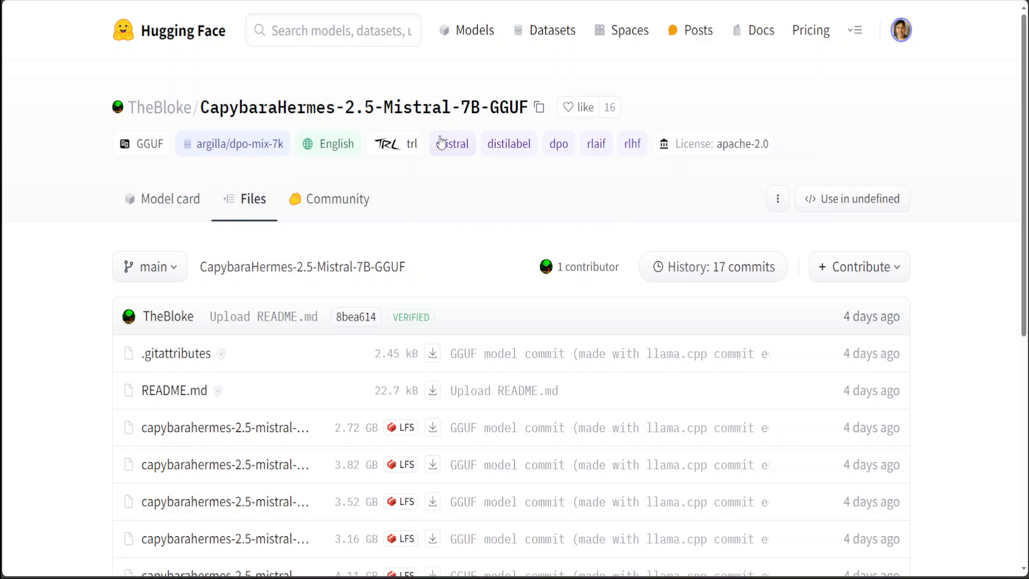
mouse_move(503, 123)
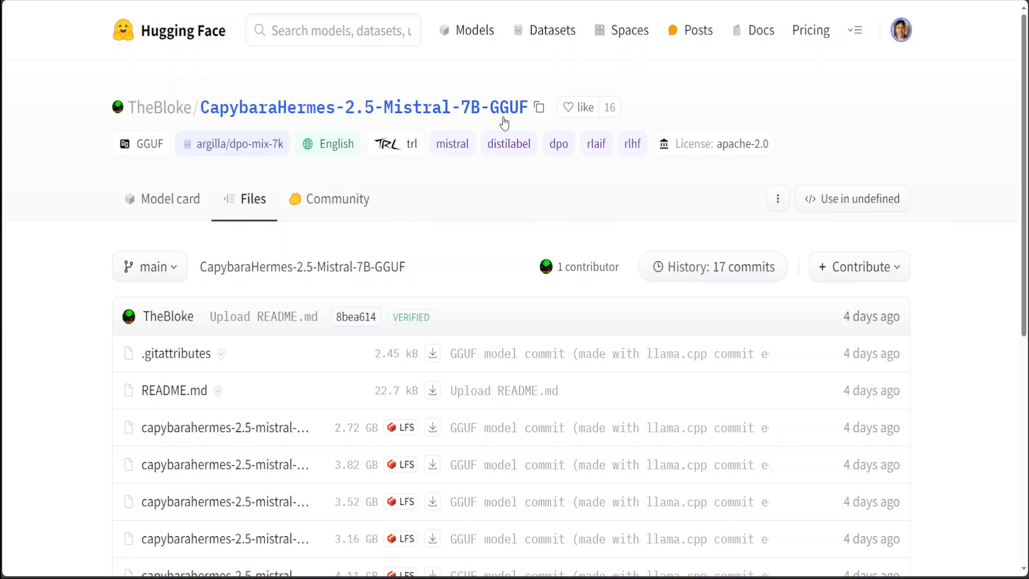
mouse_move(332, 222)
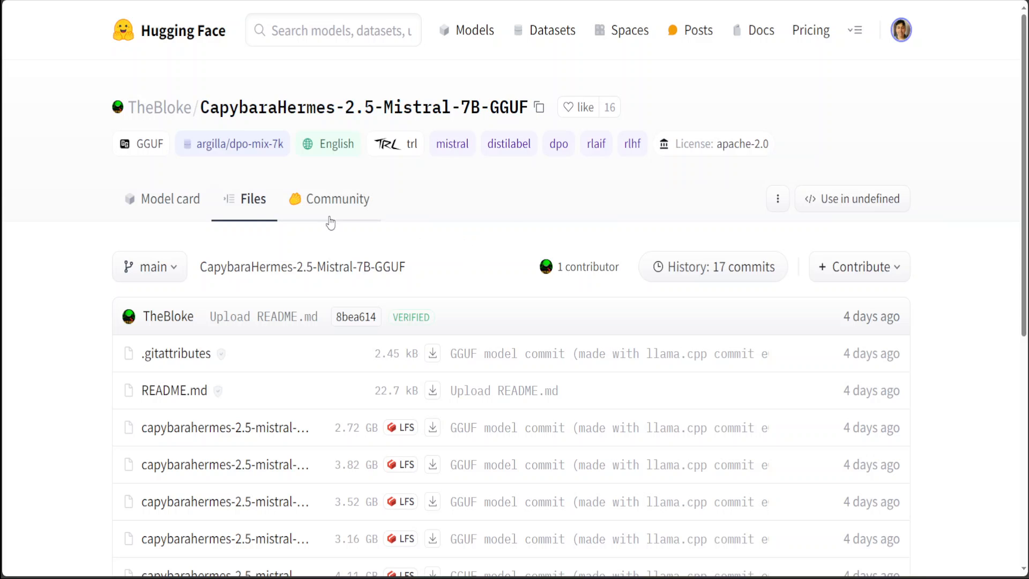
Scroll the Files tab to reveal the full list of CapybaraHermes GGUF quantized files.
scroll("down", 3)
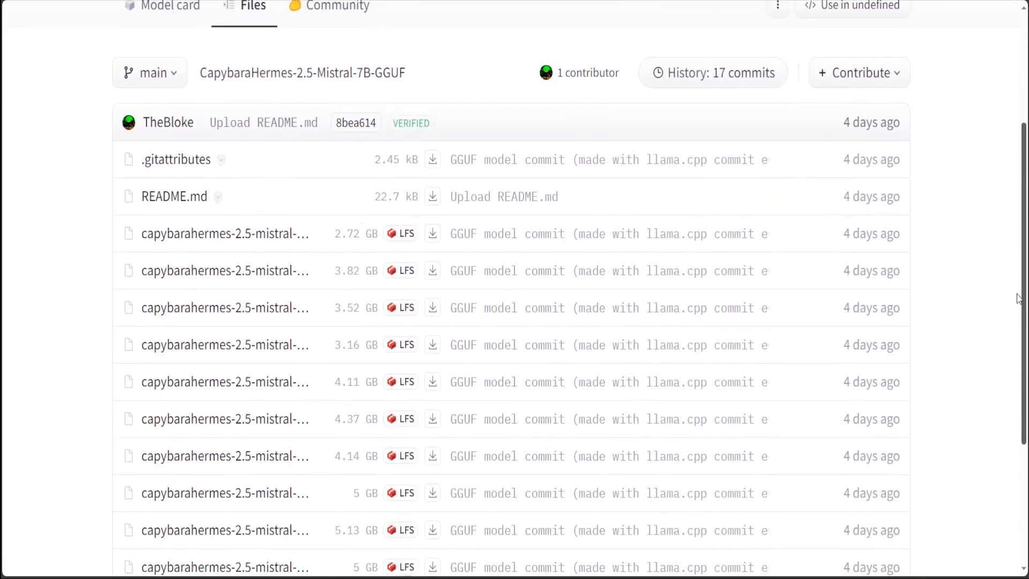
scroll("down", 3)
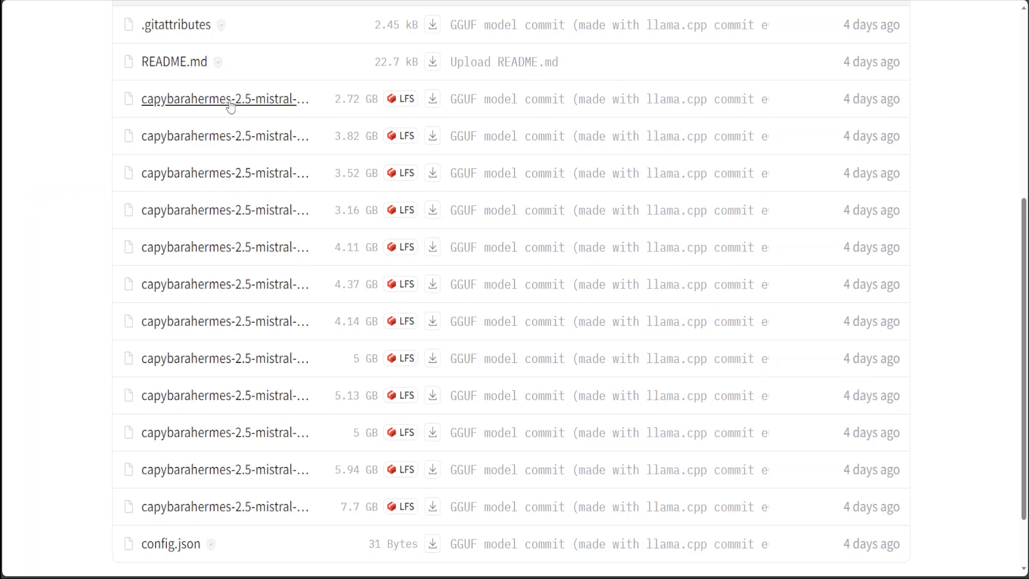
mouse_move(350, 80)
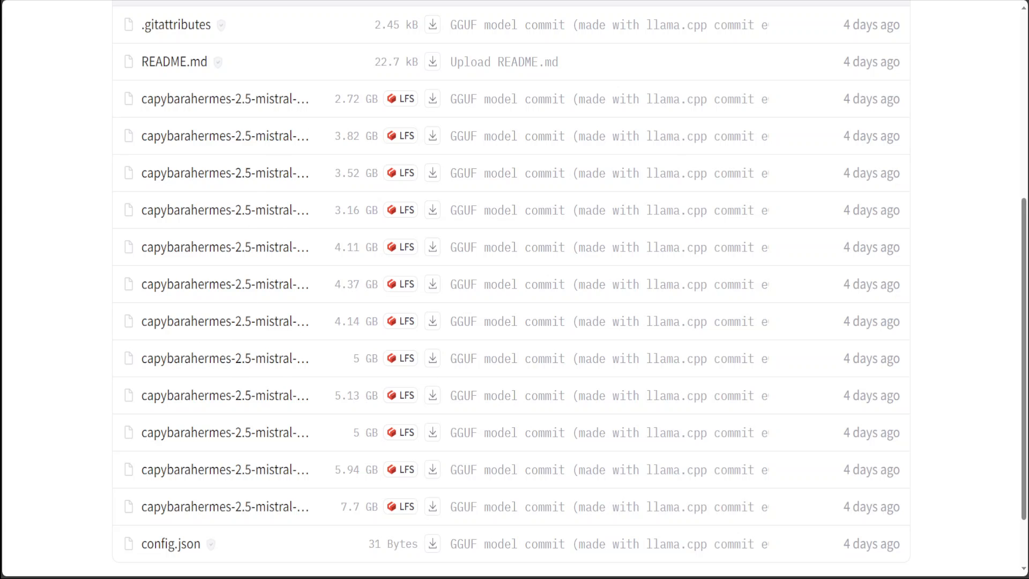
Open a GGUF file page and highlight the Q5_K_M suffix in the capybarahermes-2.5-mistral-7b filename.
left_click(225, 321)
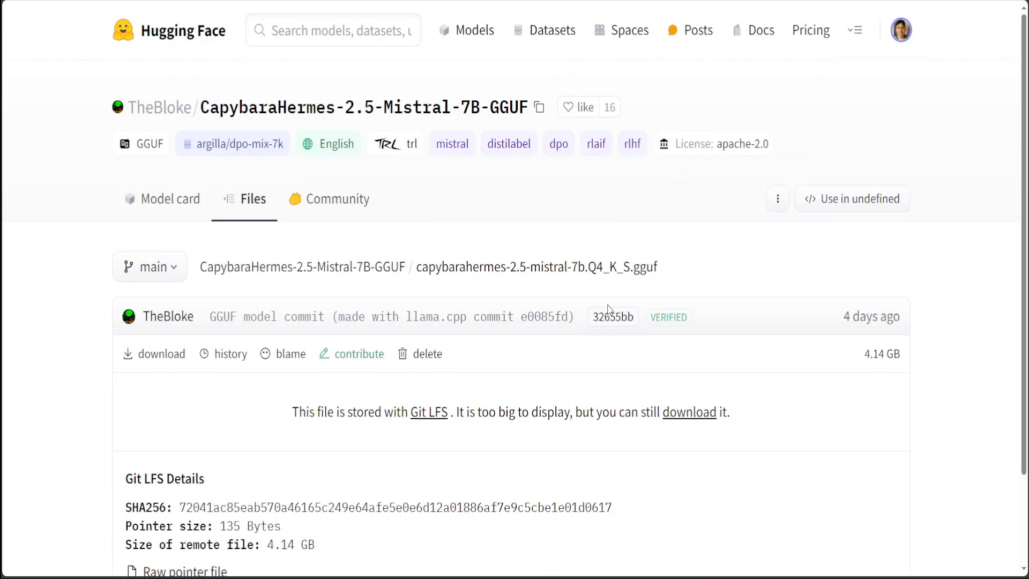
mouse_move(587, 267)
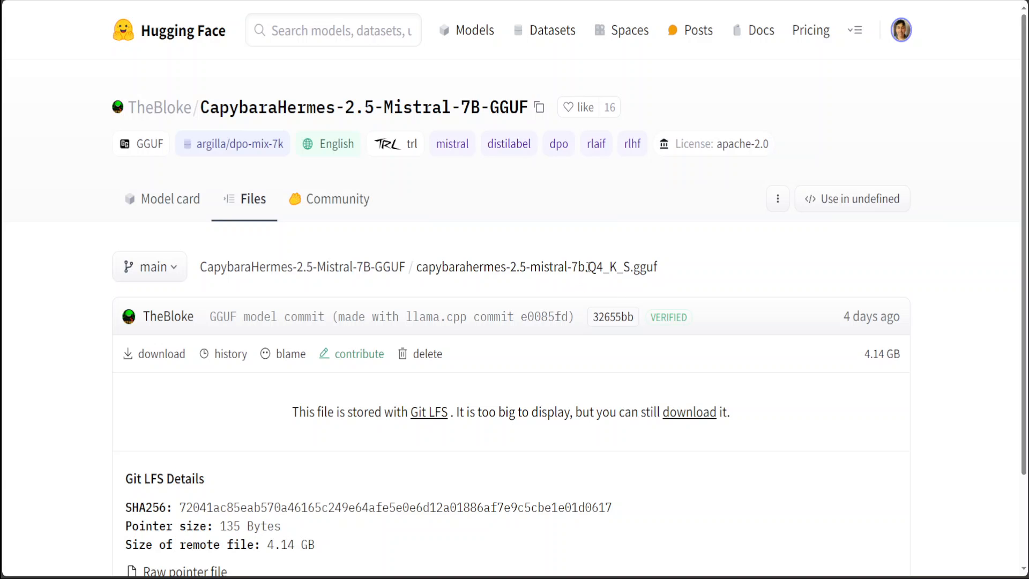
double_click(595, 267)
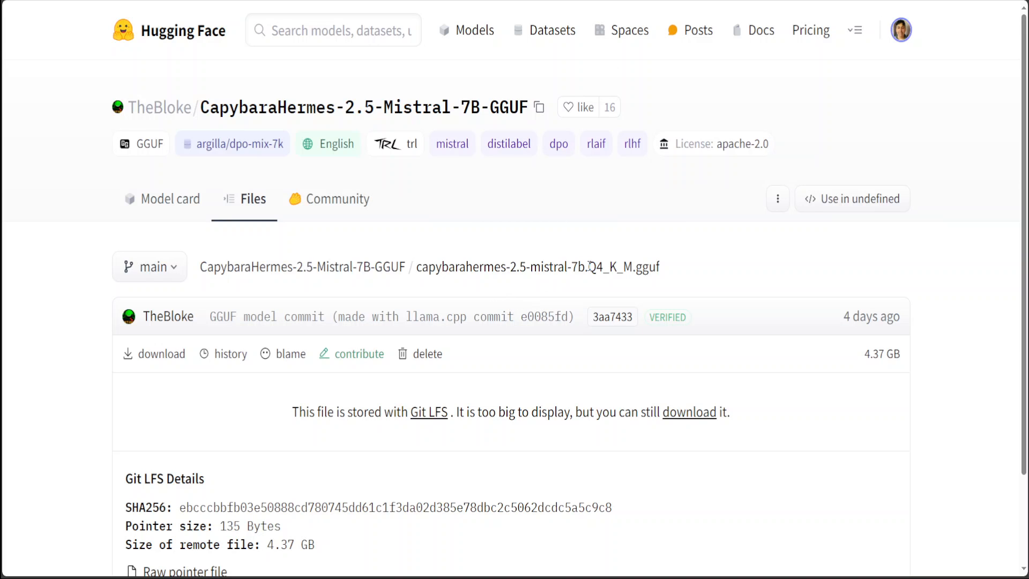
double_click(609, 267)
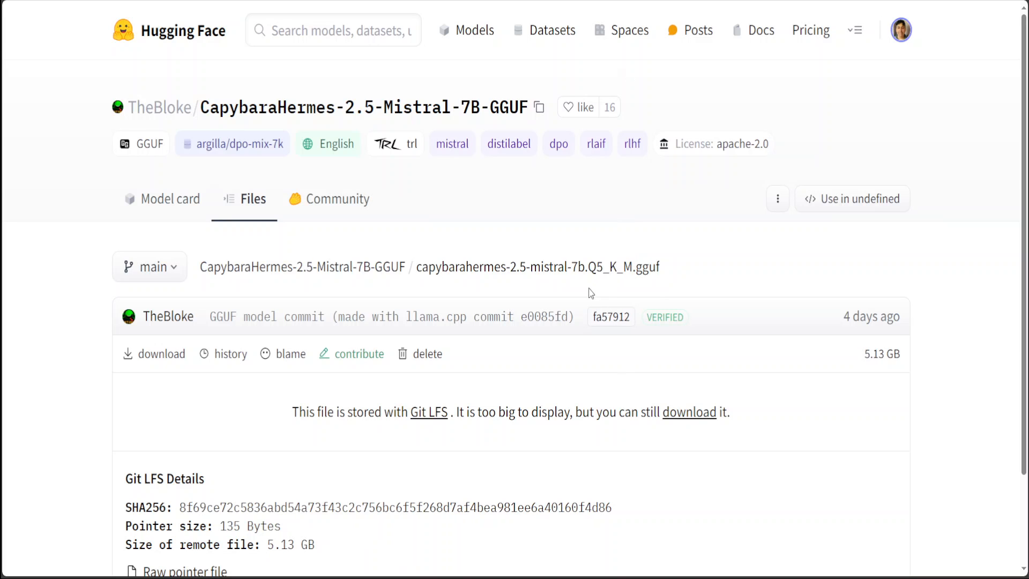
double_click(592, 267)
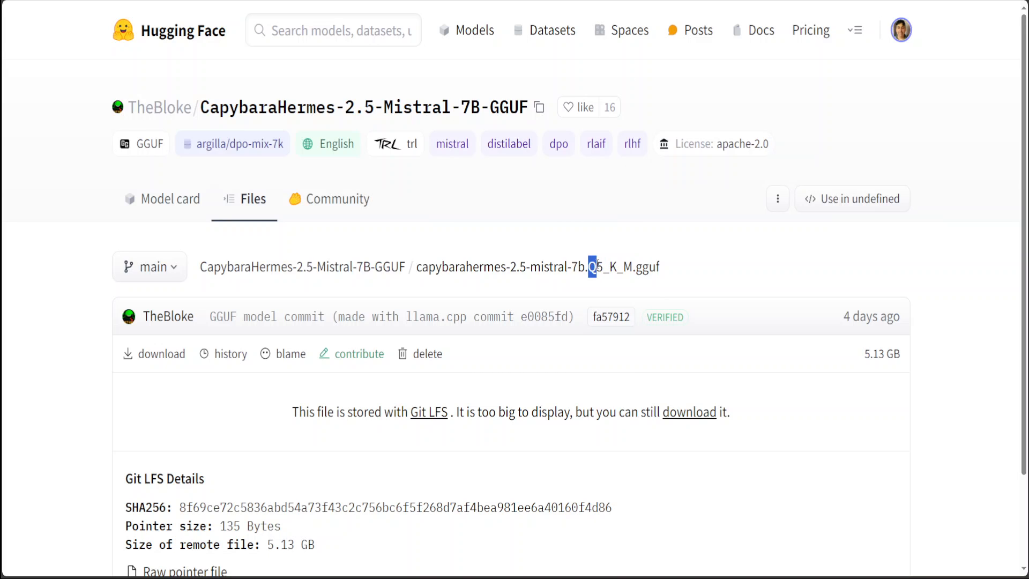
mouse_move(331, 293)
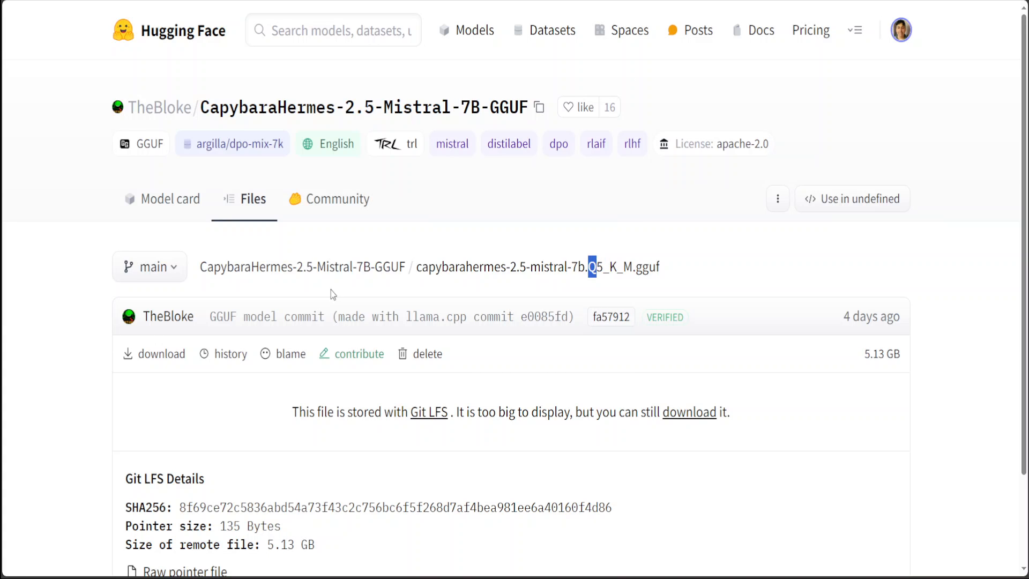
mouse_move(613, 275)
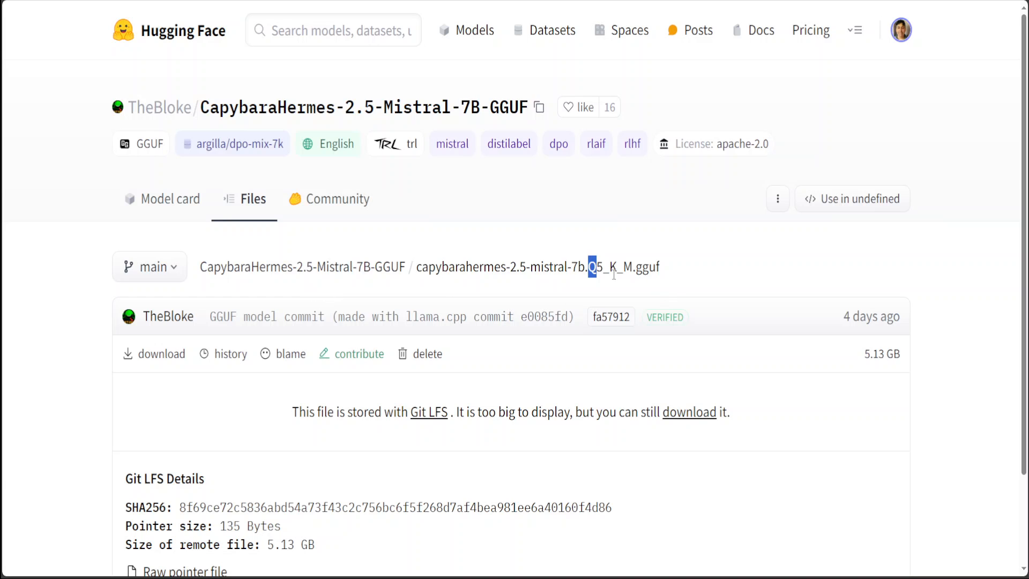
mouse_move(602, 281)
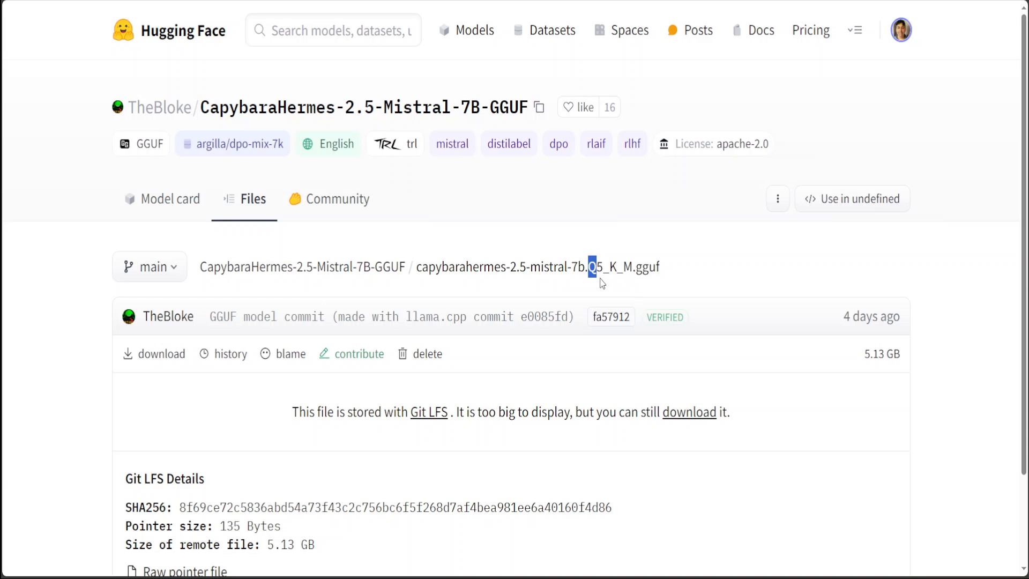
mouse_move(630, 285)
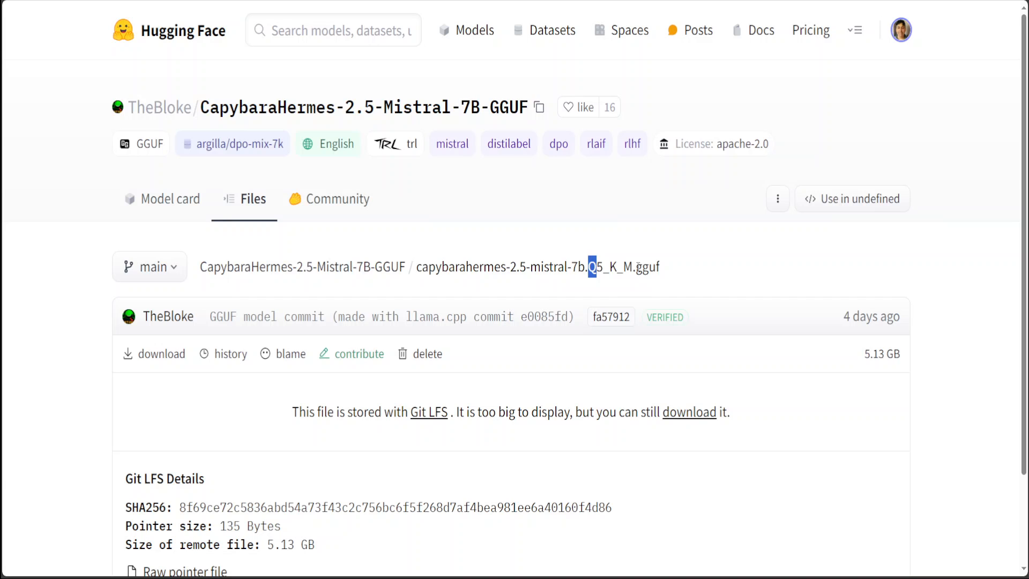
mouse_move(403, 316)
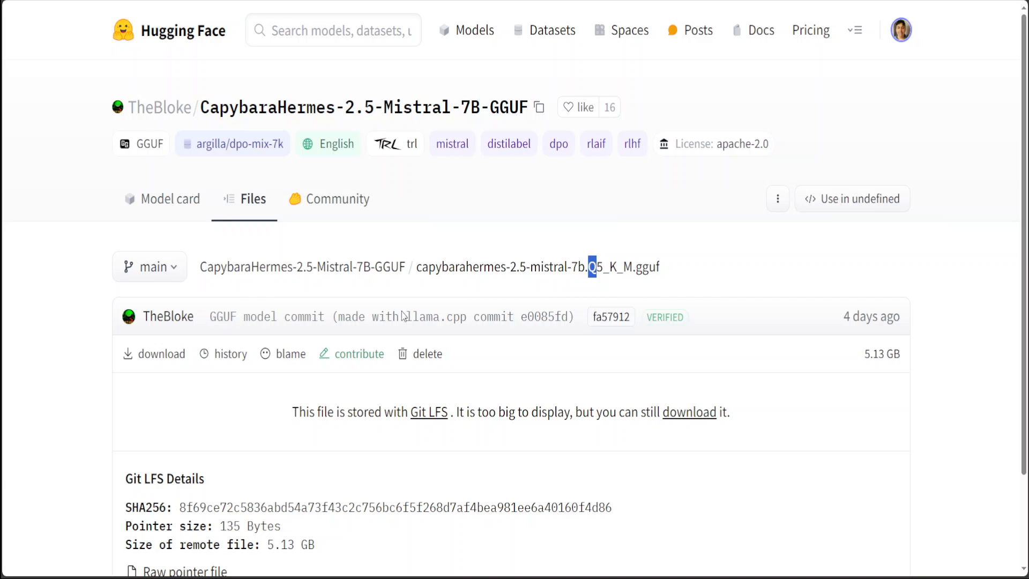
mouse_move(450, 337)
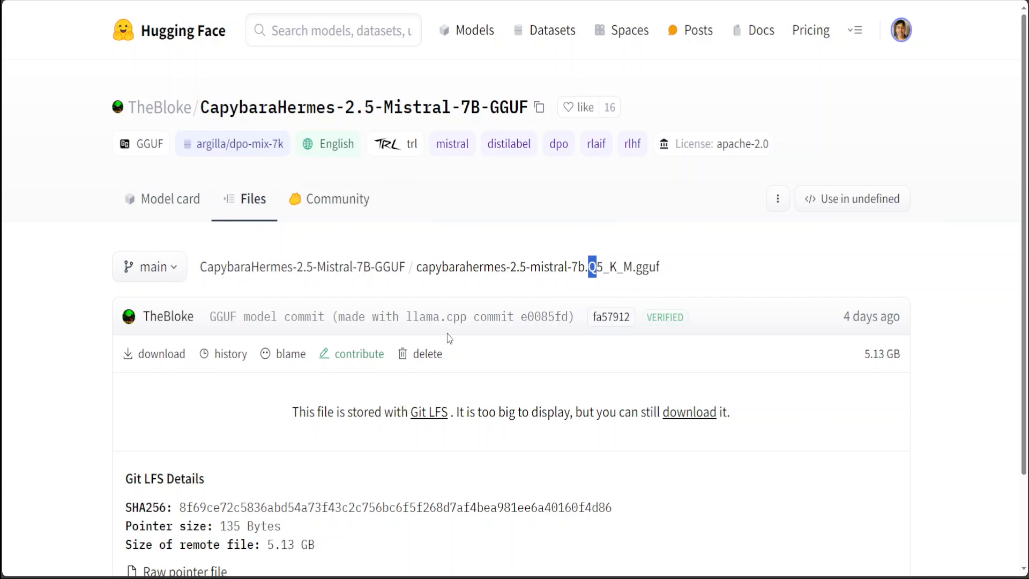
mouse_move(664, 303)
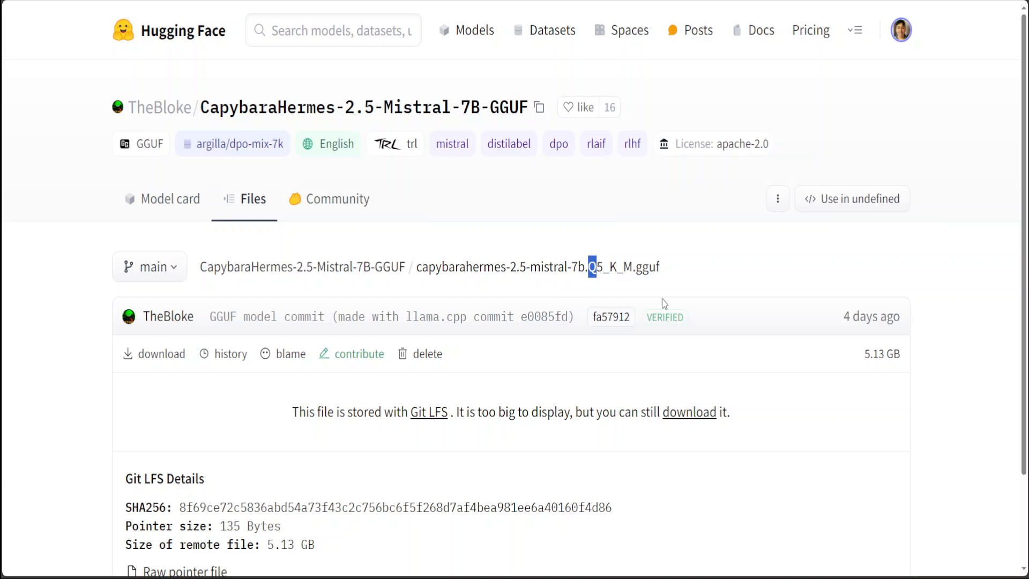
mouse_move(649, 272)
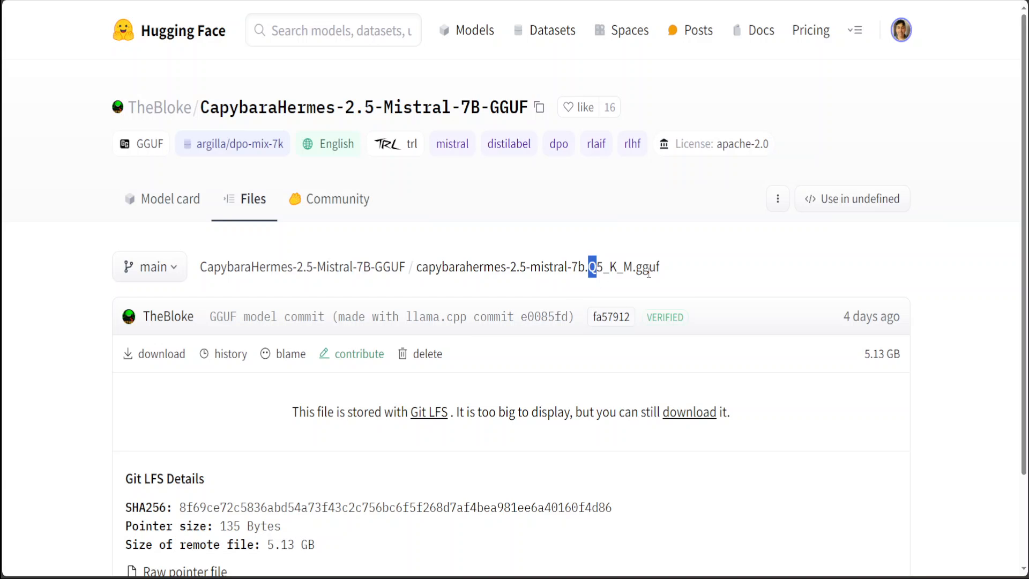
mouse_move(524, 307)
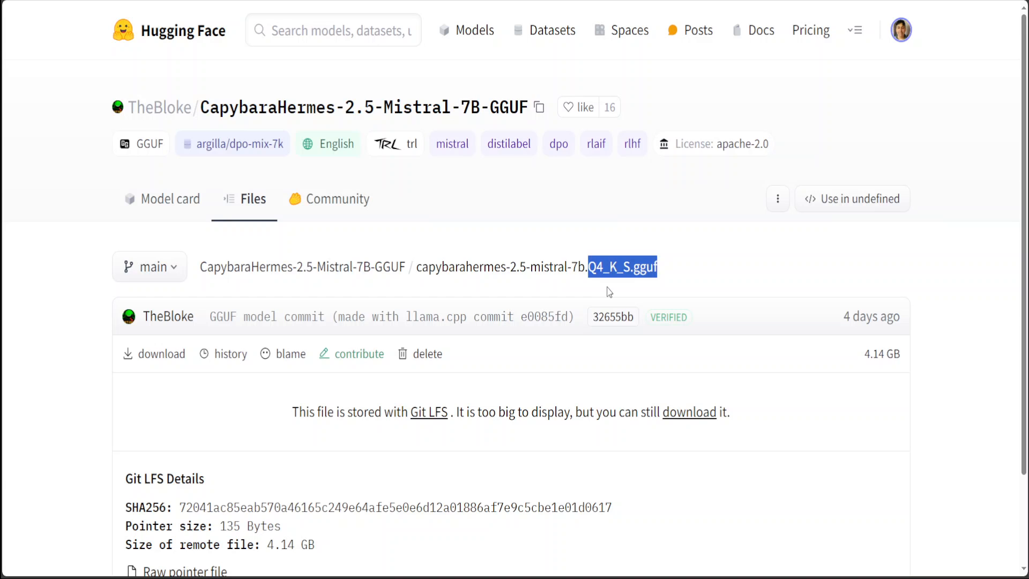
mouse_move(698, 270)
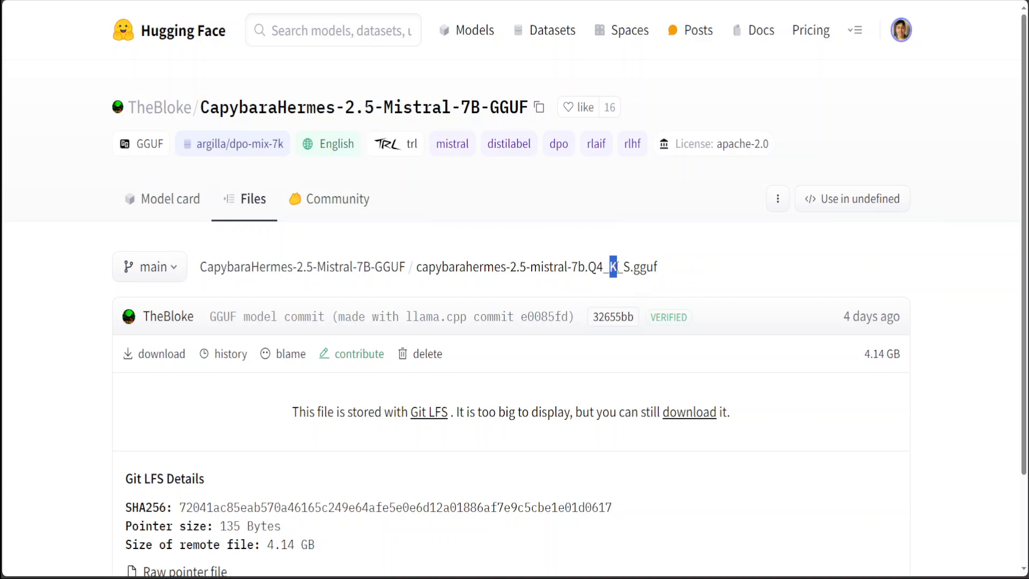
mouse_move(758, 294)
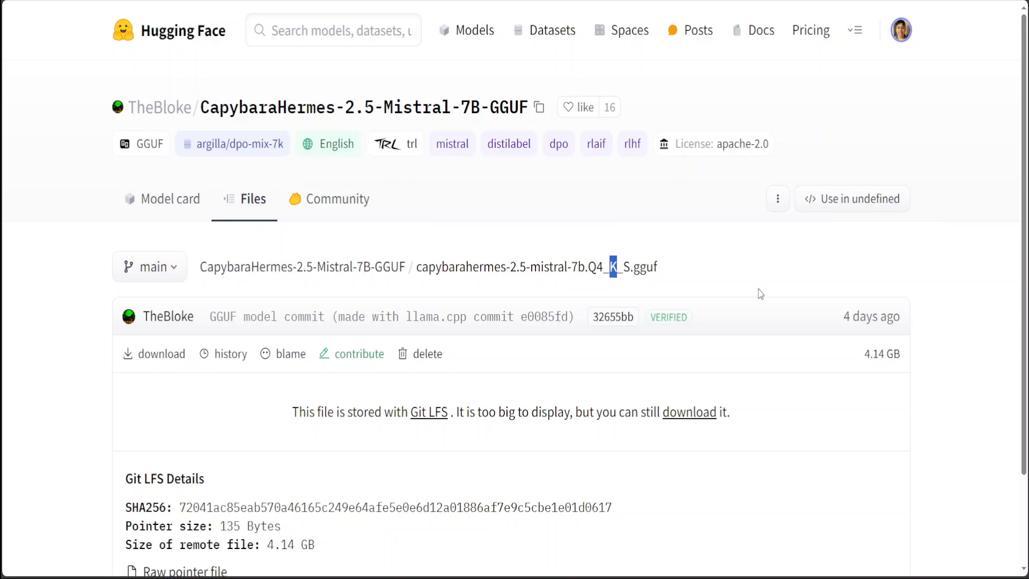
mouse_move(625, 286)
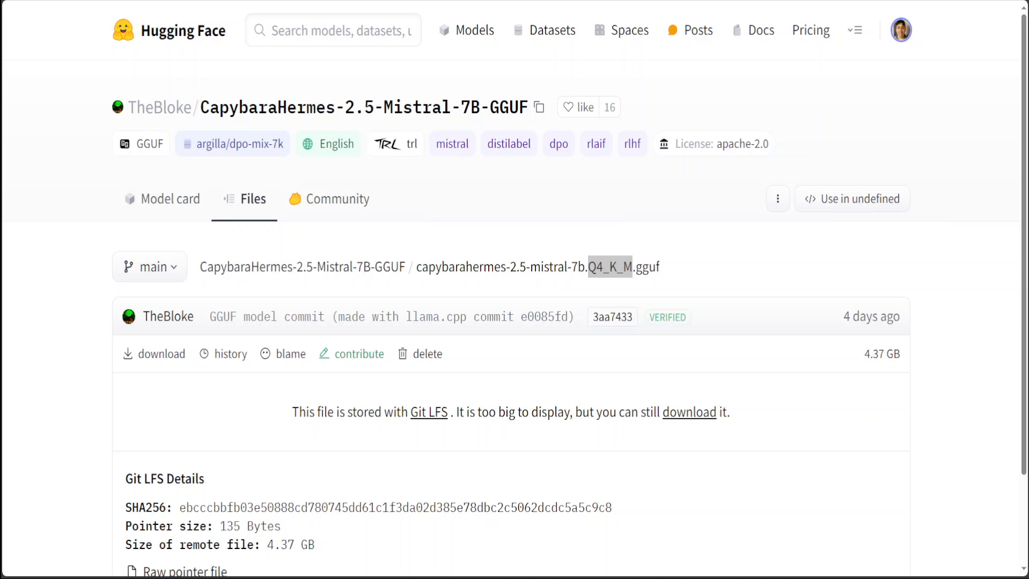
Highlight the Q4_K_M quantization suffix in the breadcrumb filename on its file page.
double_click(608, 267)
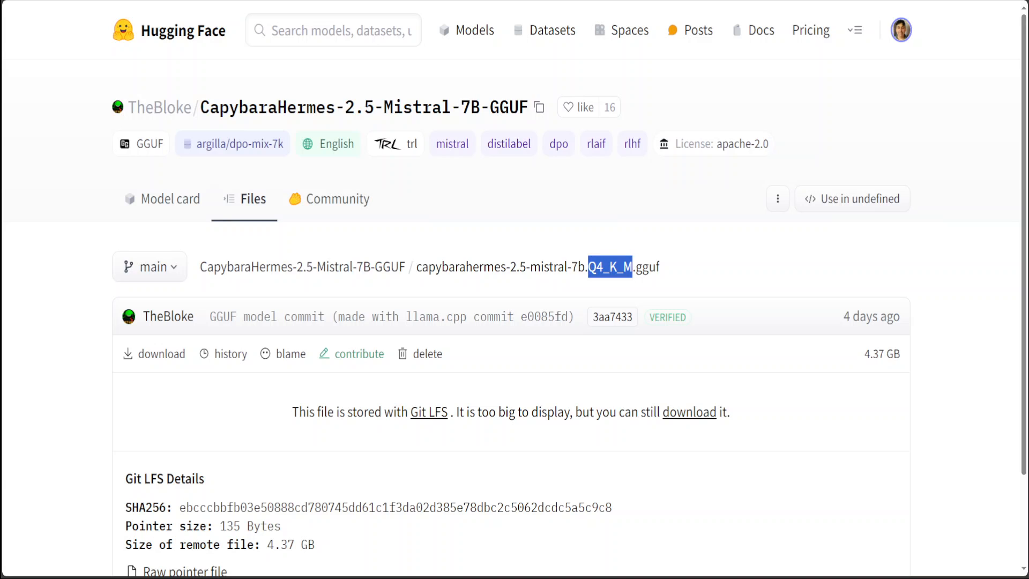